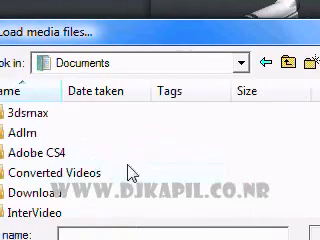
Browse into a Documents folder in the Load media files dialog to find the video.
double_click(60, 172)
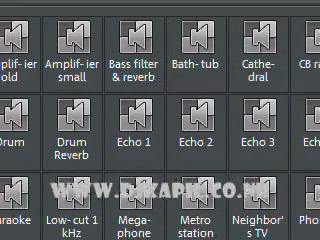
Scroll down through the audio effect presets like Echo, Cathedral and Megaphone.
scroll(down, 3)
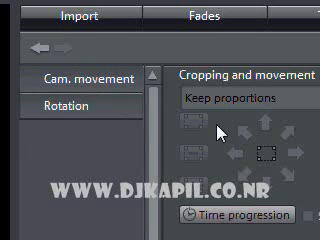
mouse_move(201, 133)
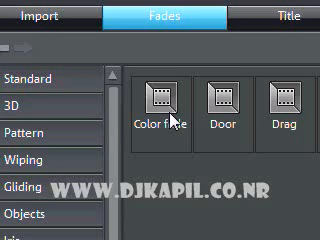
Select the Color fade preset among the standard fade transitions.
click(155, 95)
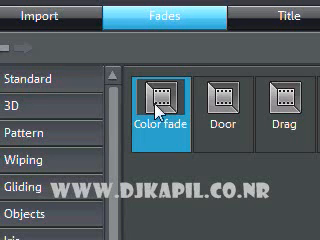